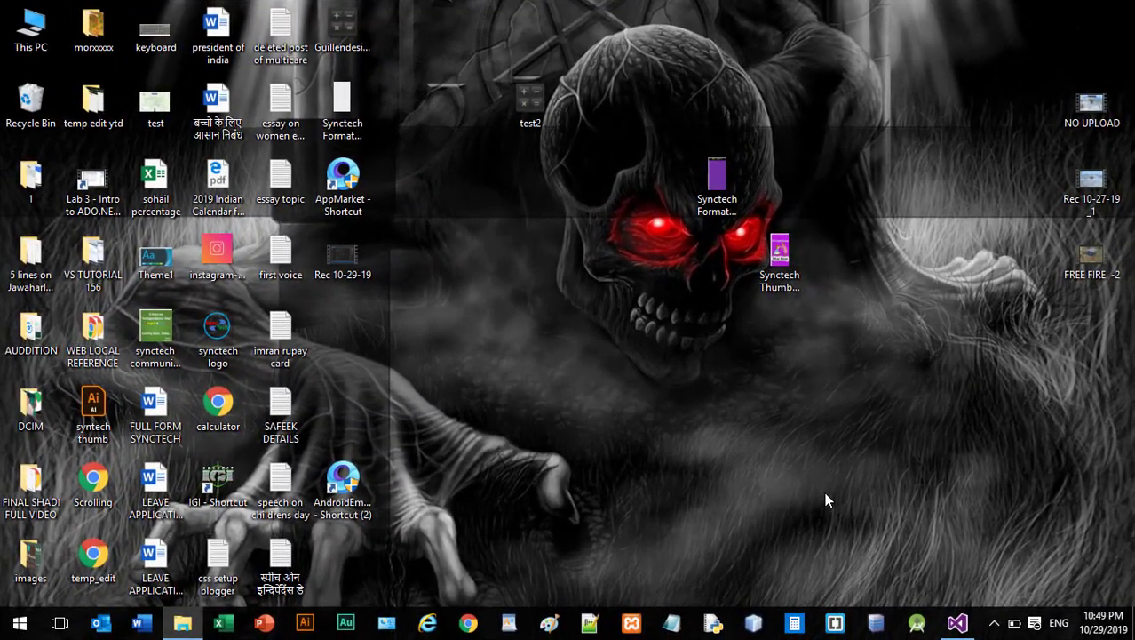
mouse_move(891, 469)
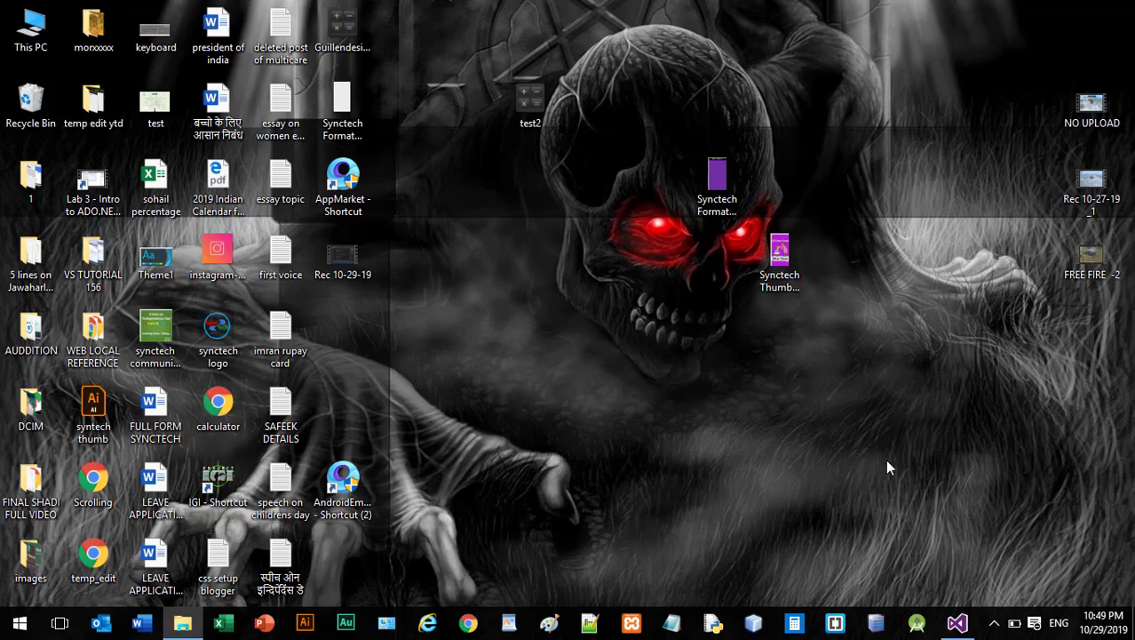
- Switch to the open CustomCalc solution in Visual Studio from the taskbar
left_click(957, 622)
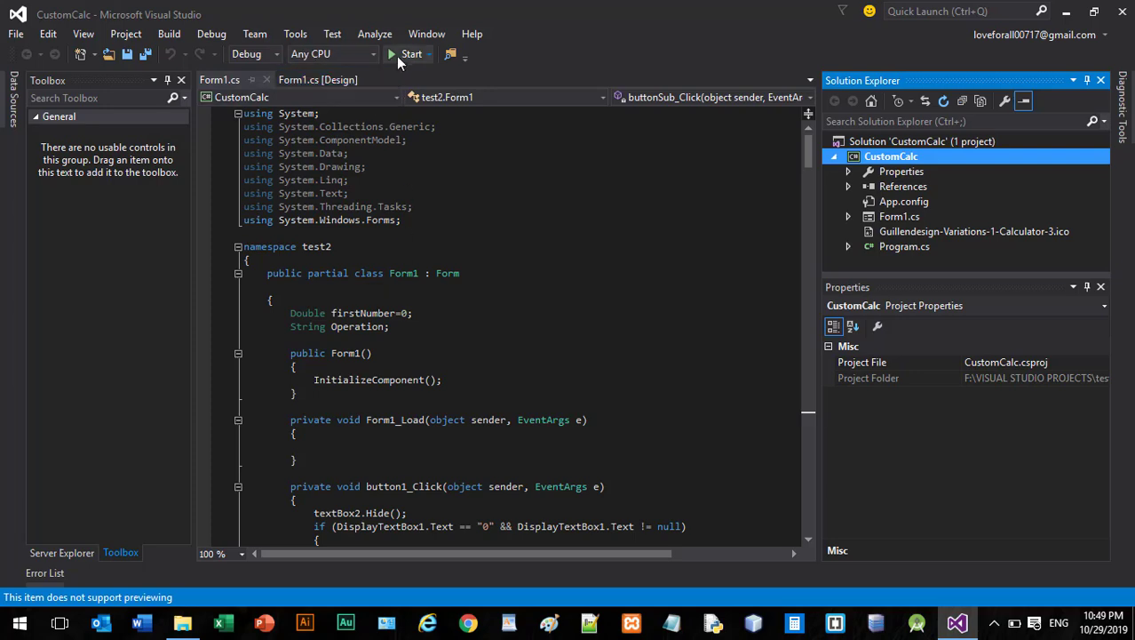
left_click(411, 54)
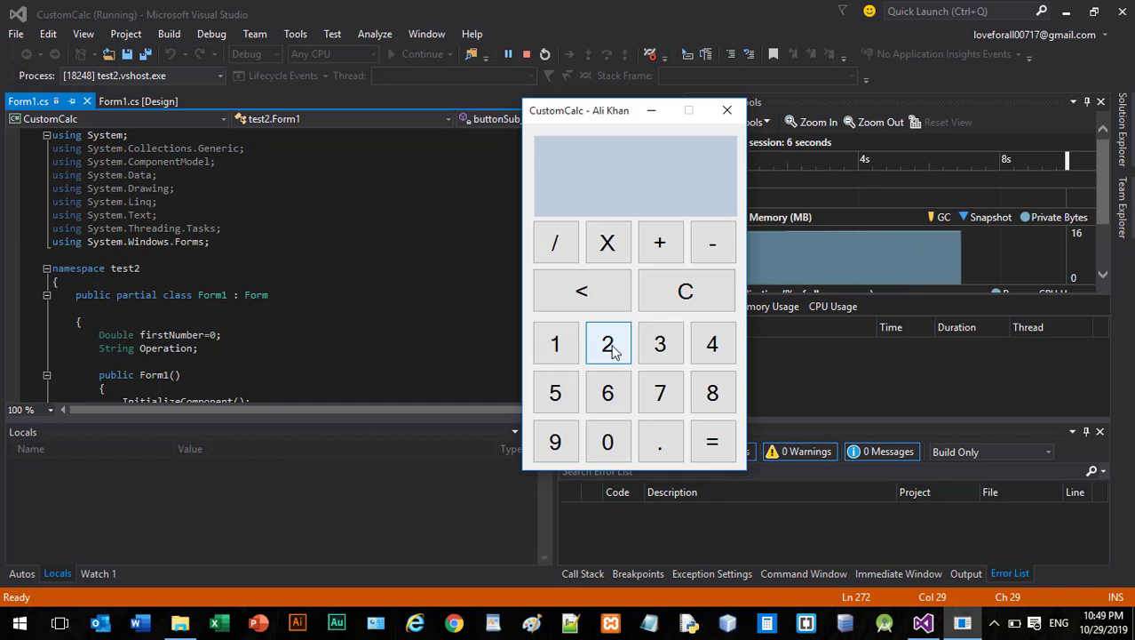
left_click(660, 242)
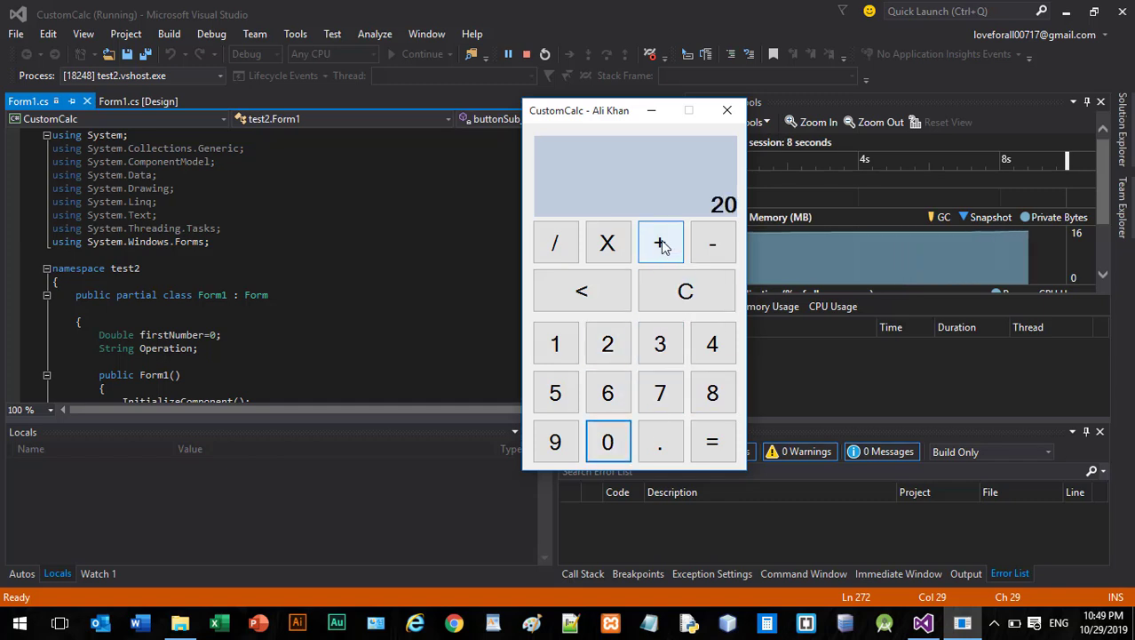
left_click(660, 242)
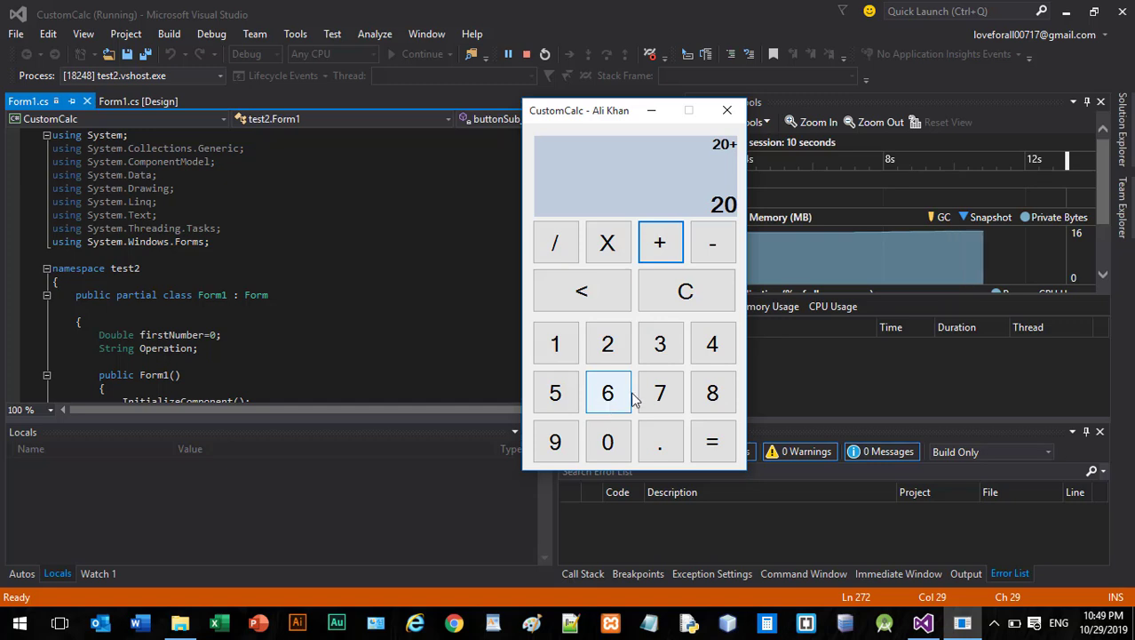
left_click(713, 441)
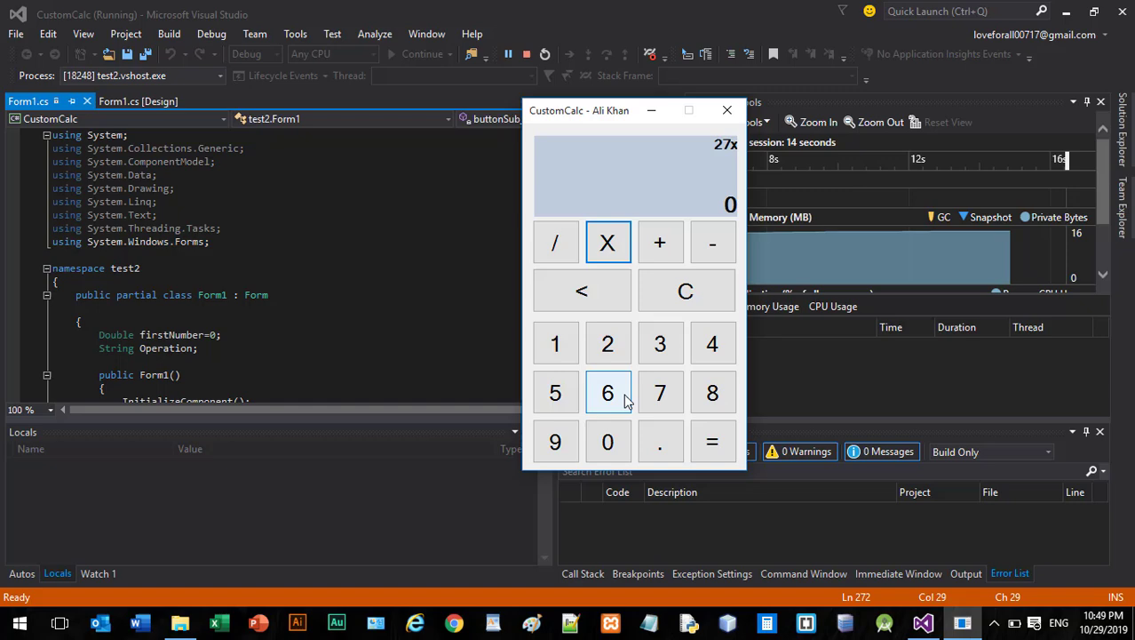
left_click(712, 441)
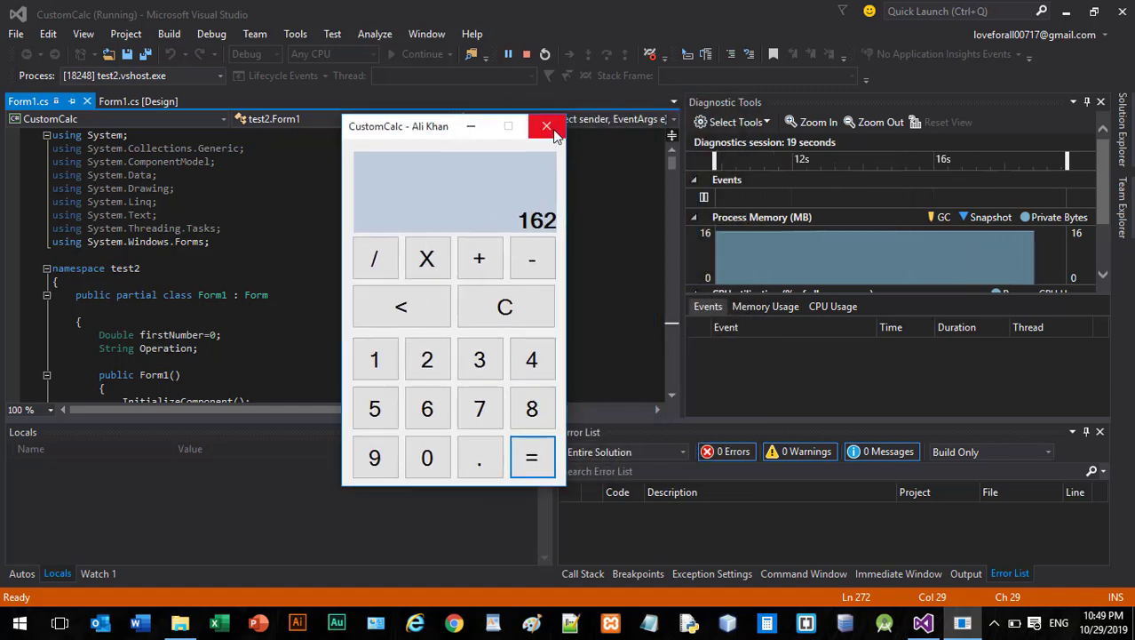
left_click(547, 125)
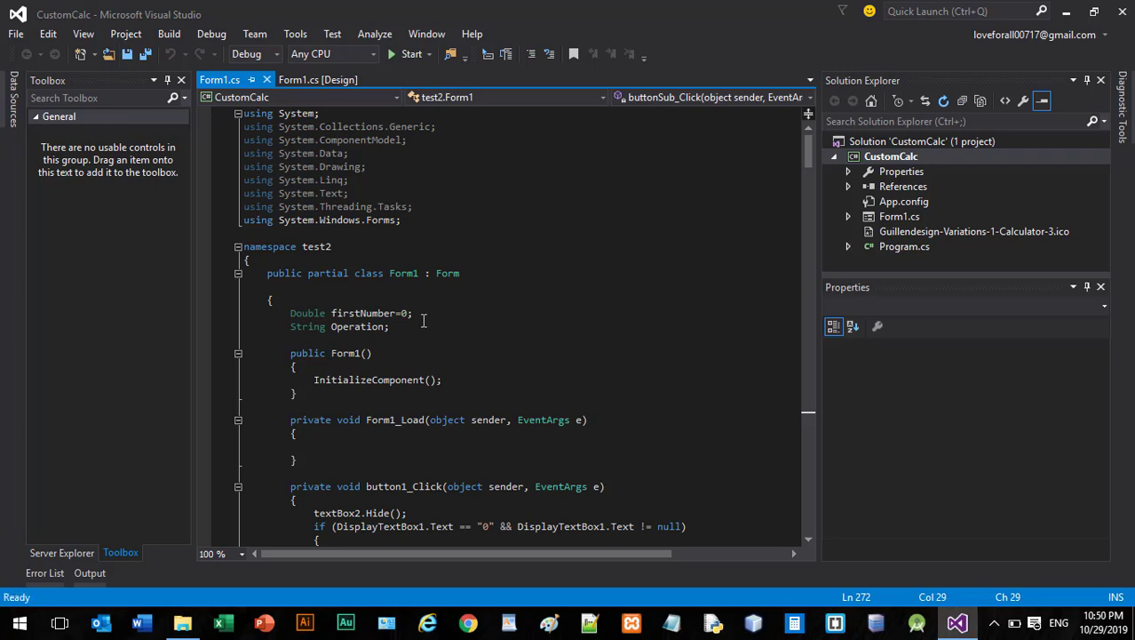
mouse_move(399, 305)
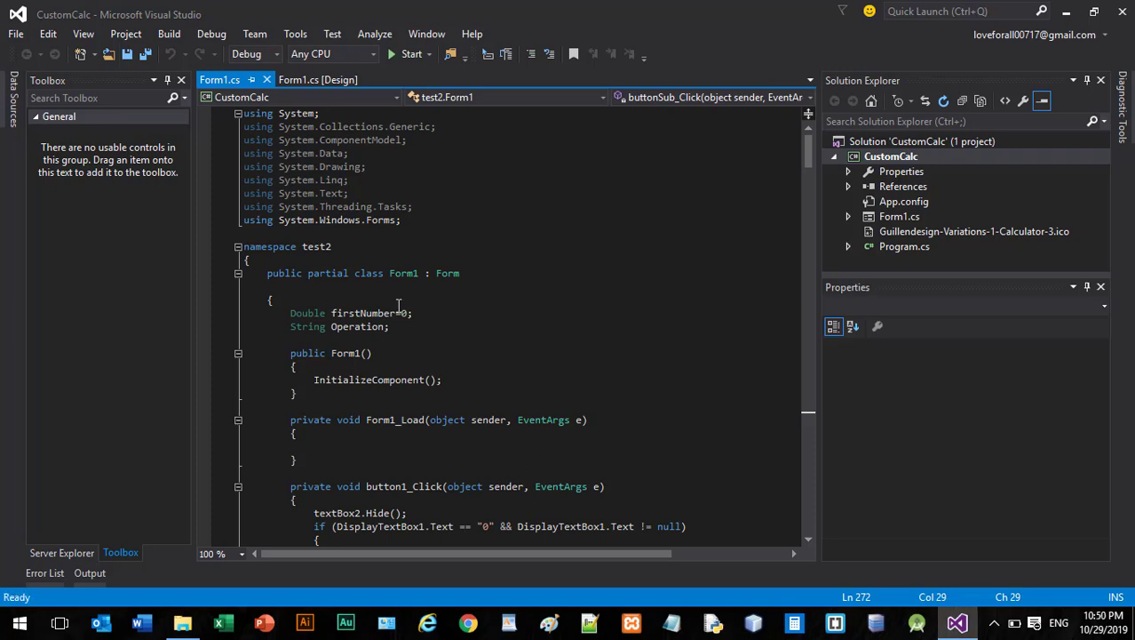
mouse_move(420, 327)
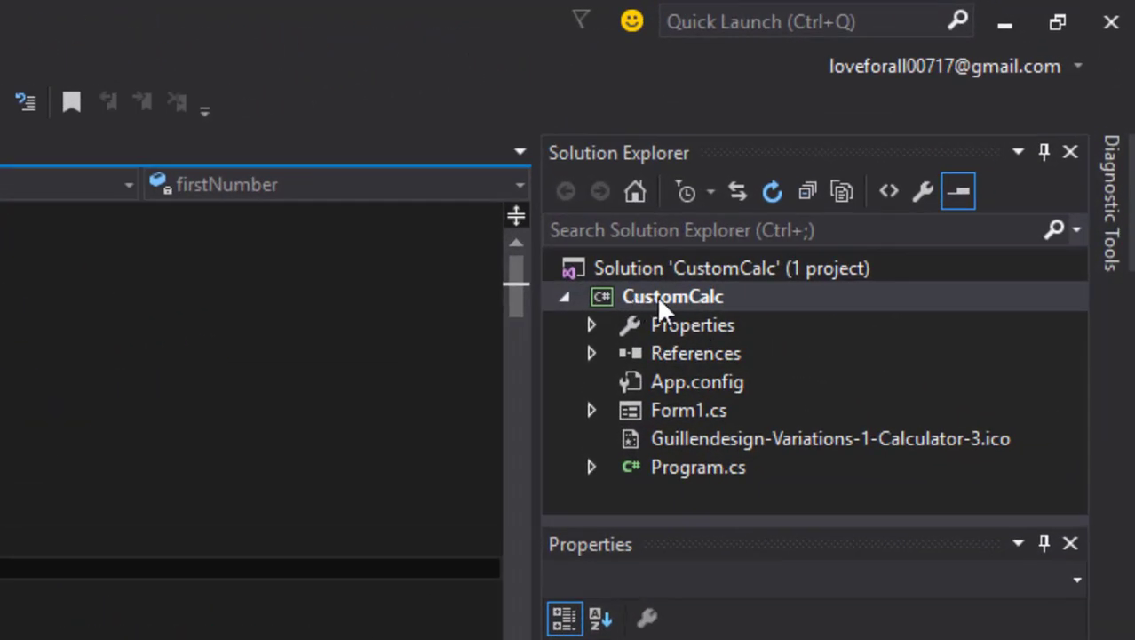
- Build the CustomCalc project from its Solution Explorer context menu, producing test2.exe
left_click(672, 296)
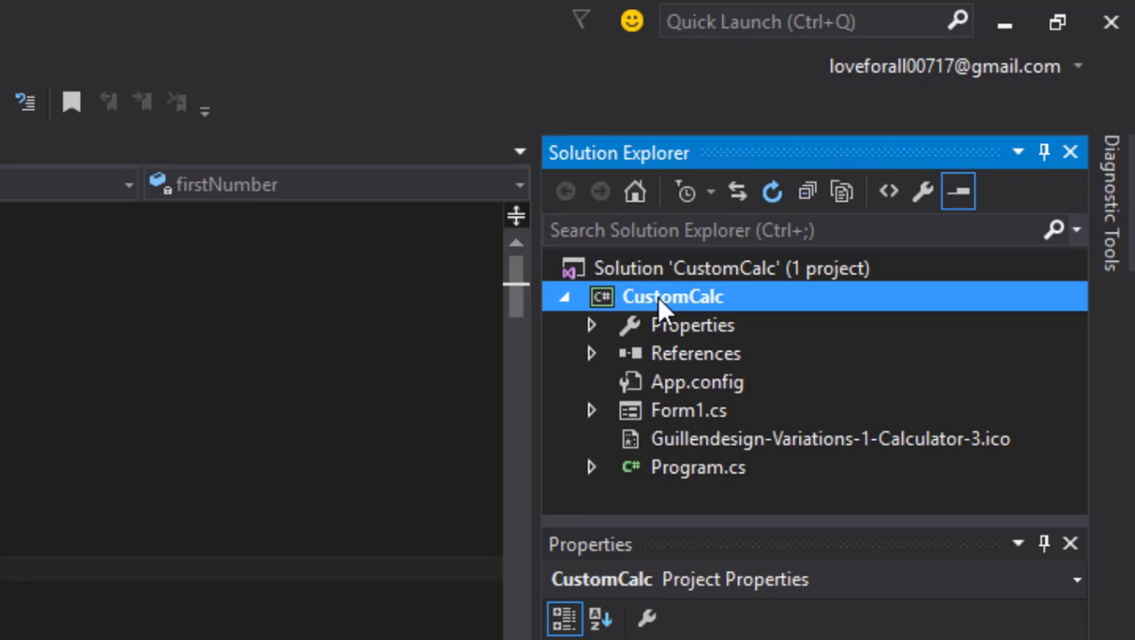
right_click(672, 296)
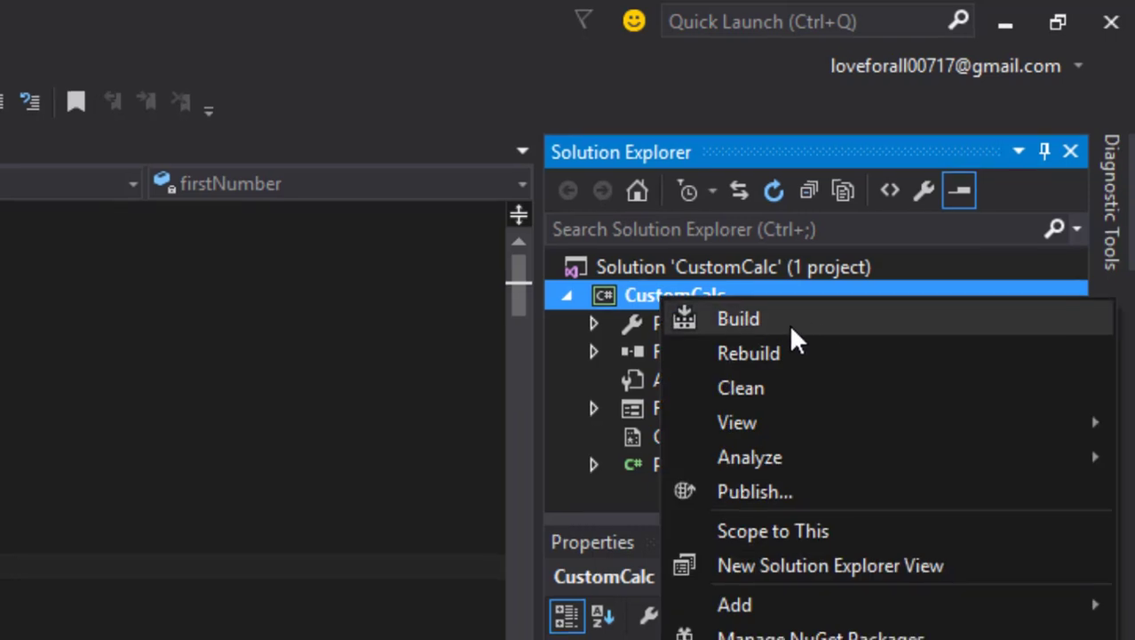
left_click(739, 318)
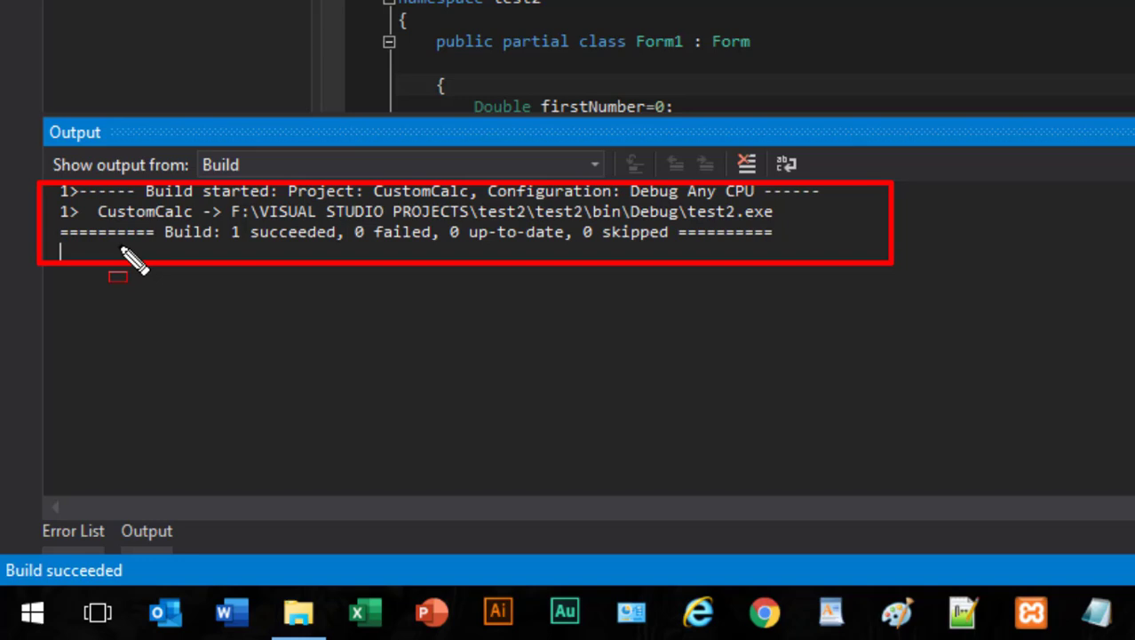
mouse_move(364, 231)
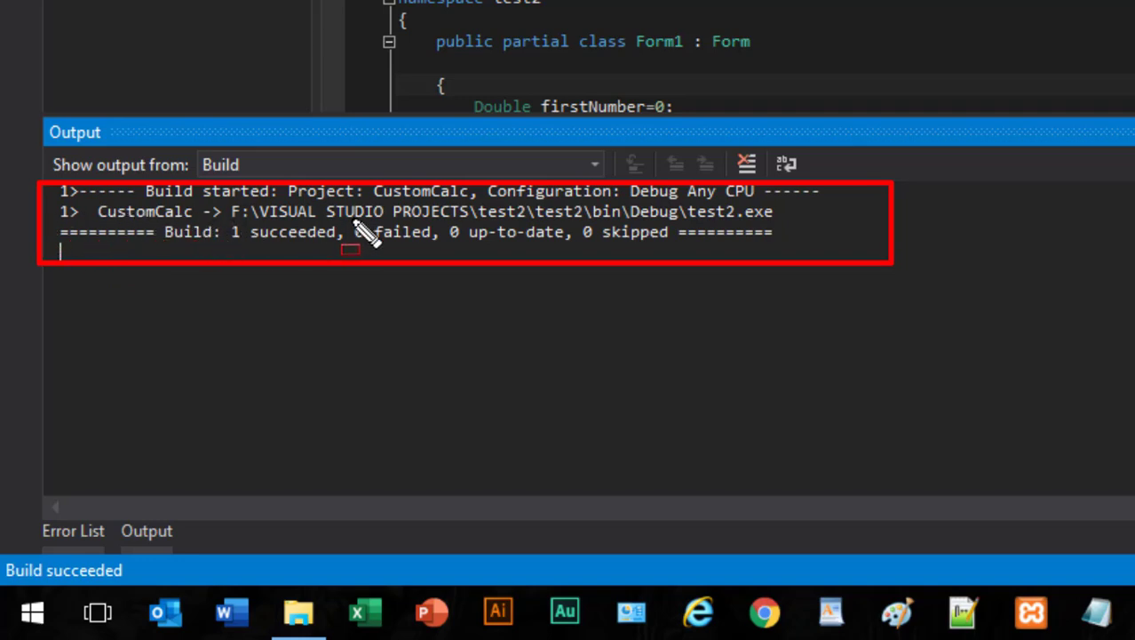
mouse_move(524, 234)
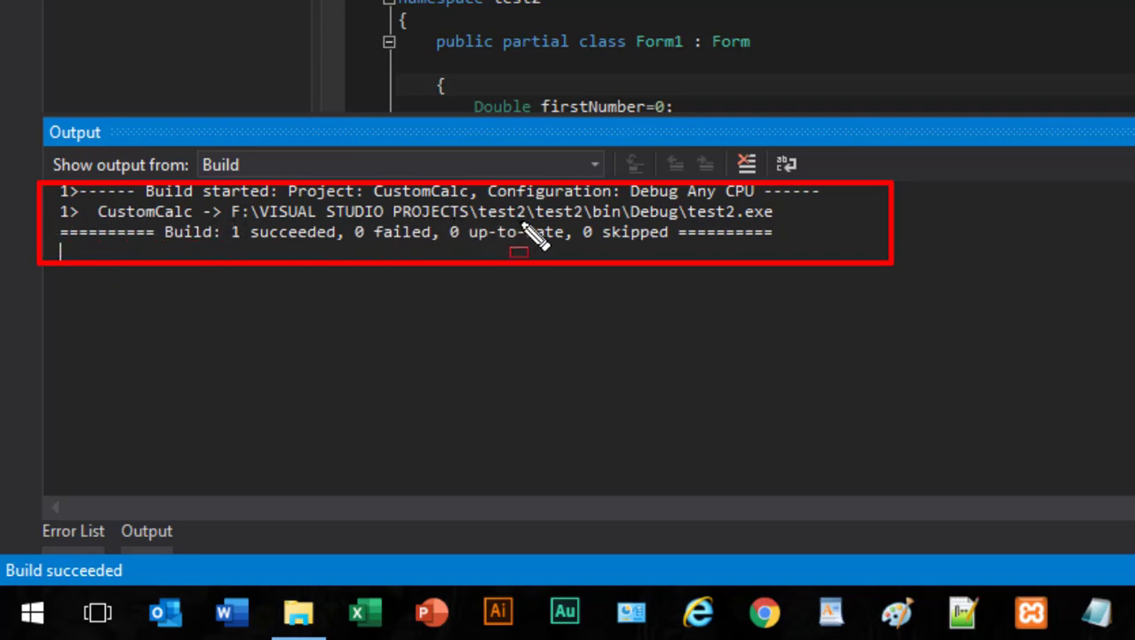
mouse_move(707, 253)
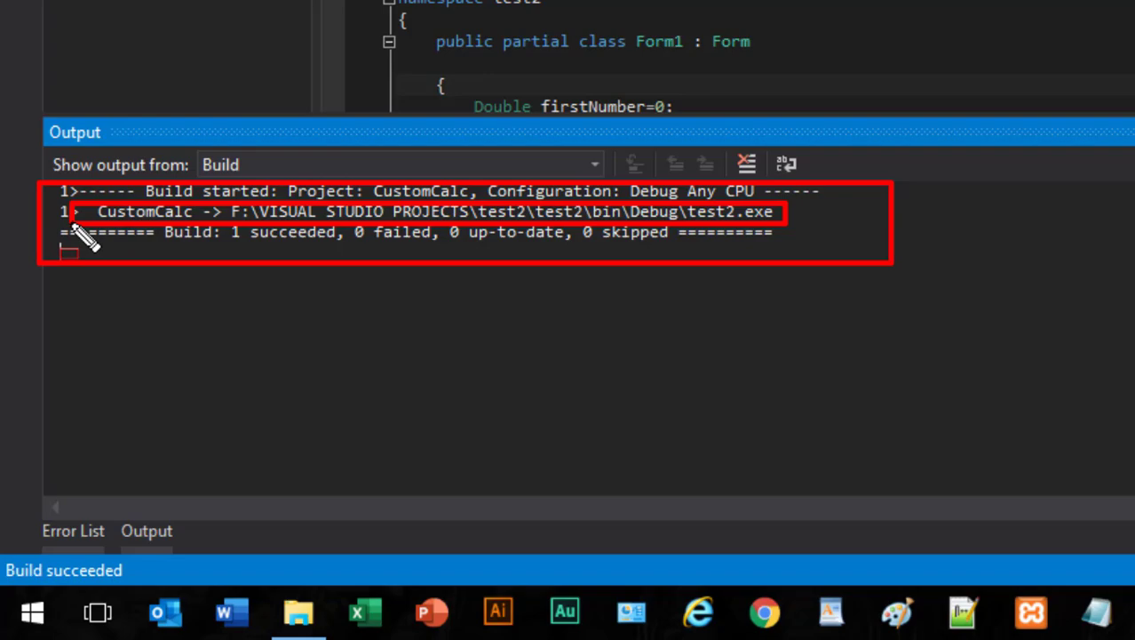
mouse_move(200, 223)
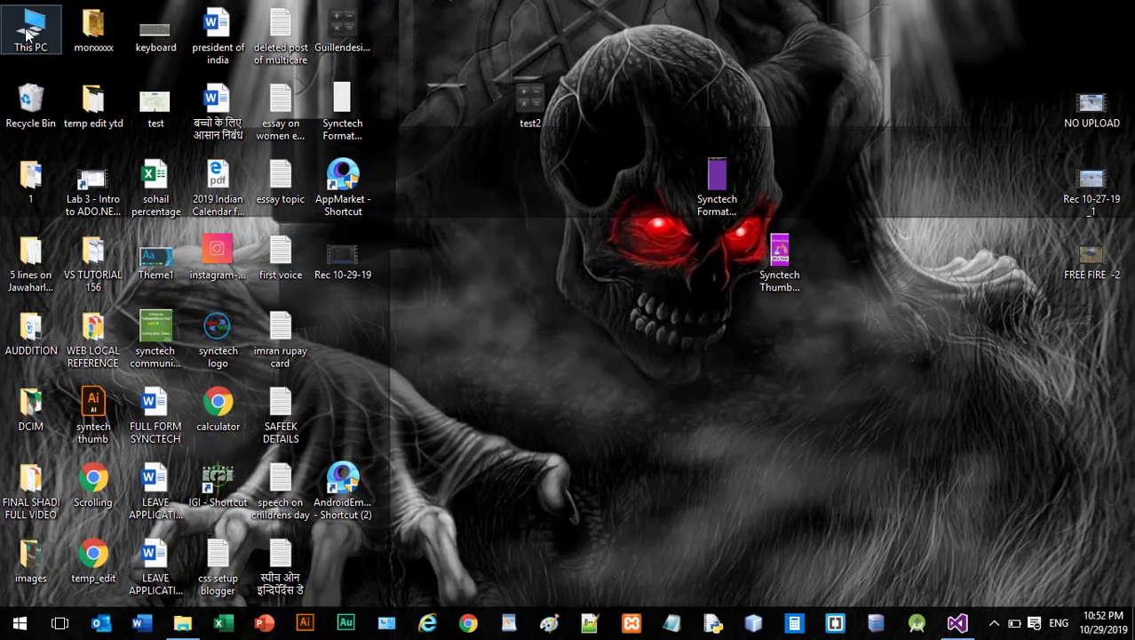
- Browse to F:\VISUAL STUDIO PROJECTS\test2\test2\bin\Debug and copy the test2 application
double_click(30, 27)
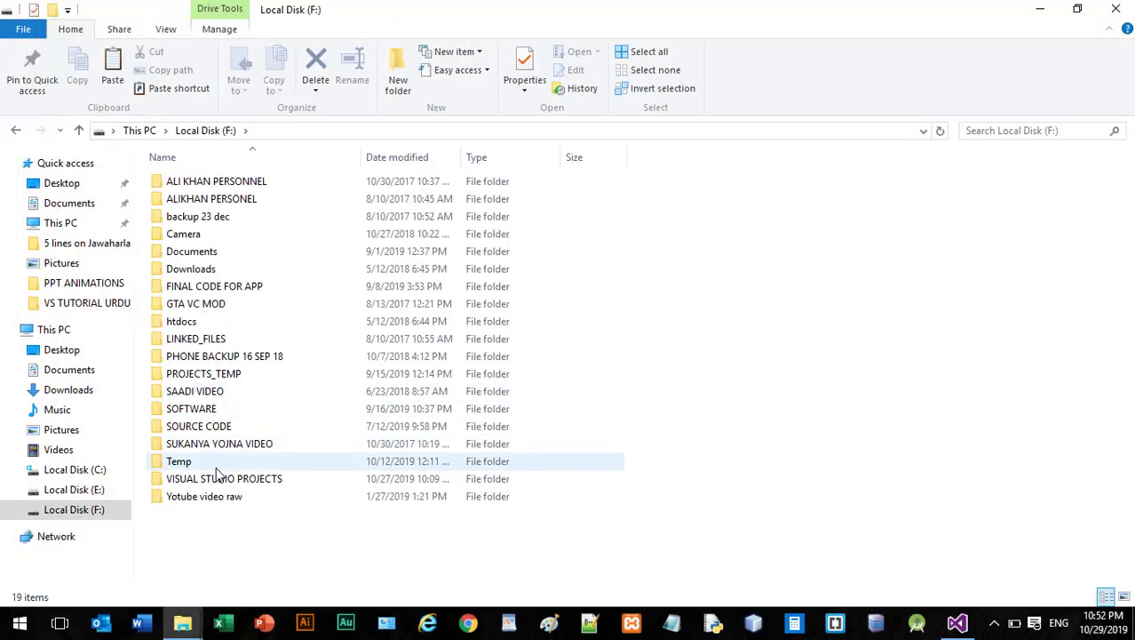
double_click(224, 478)
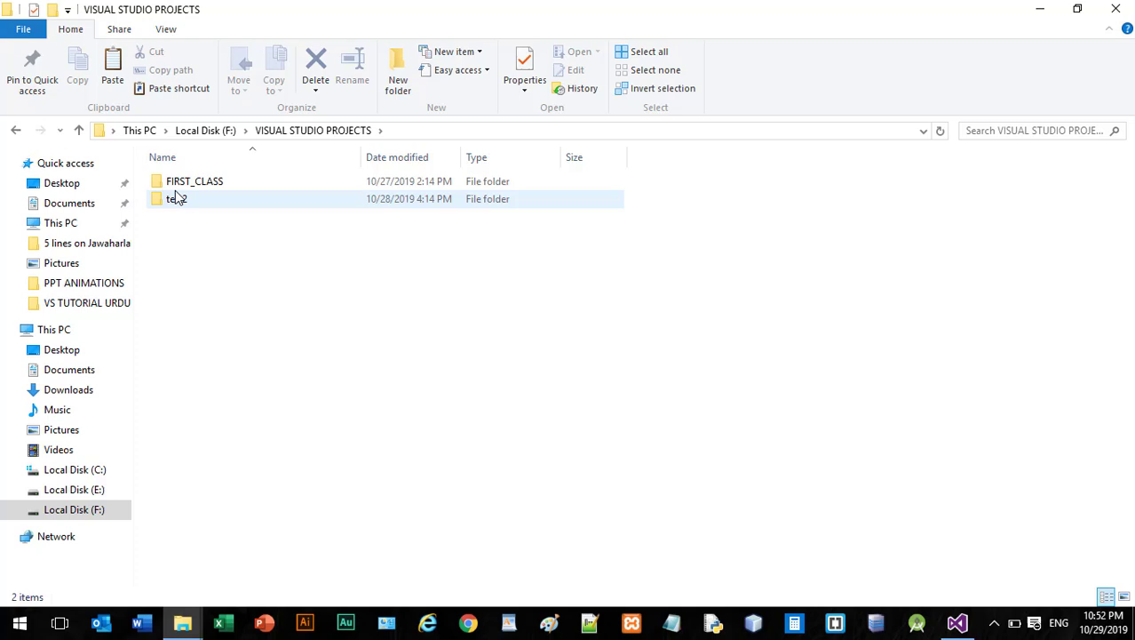
double_click(176, 198)
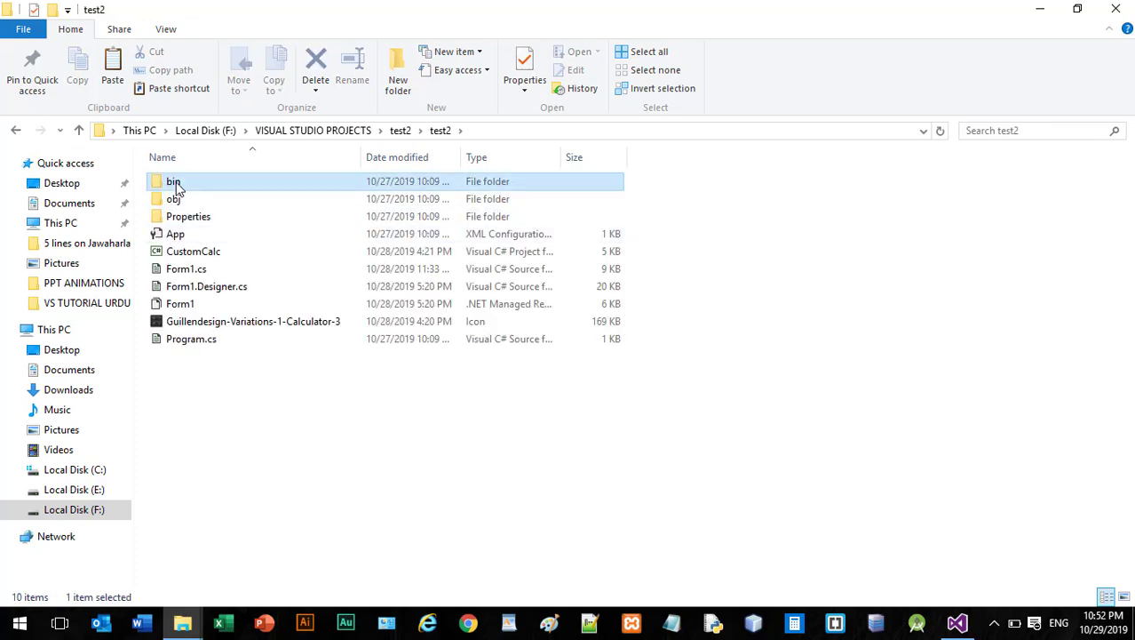
double_click(174, 181)
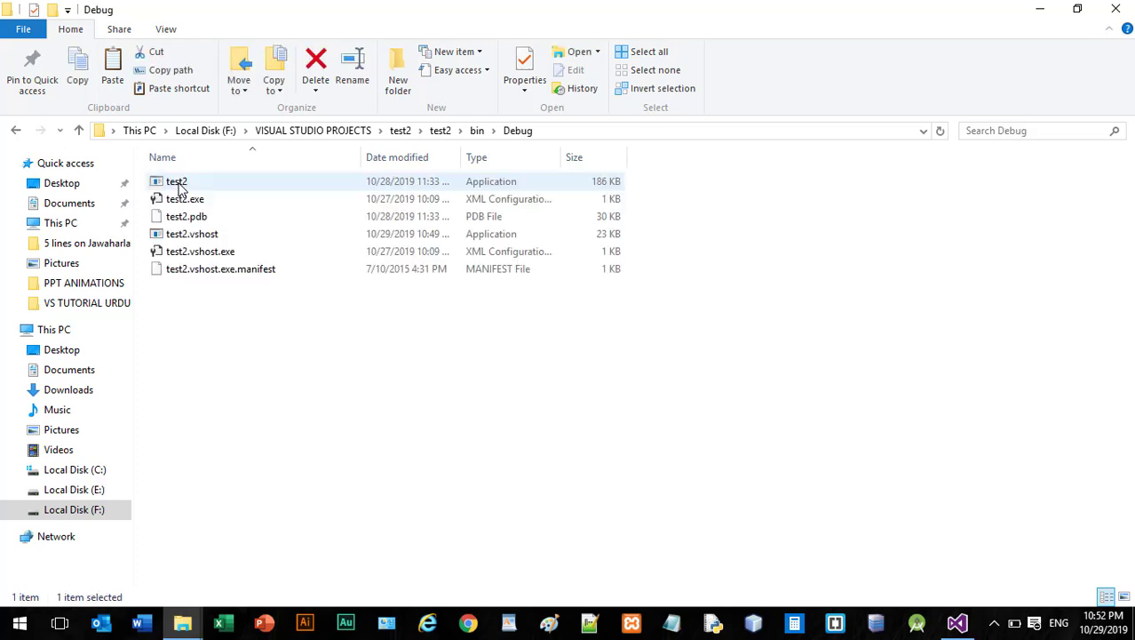
left_click(267, 405)
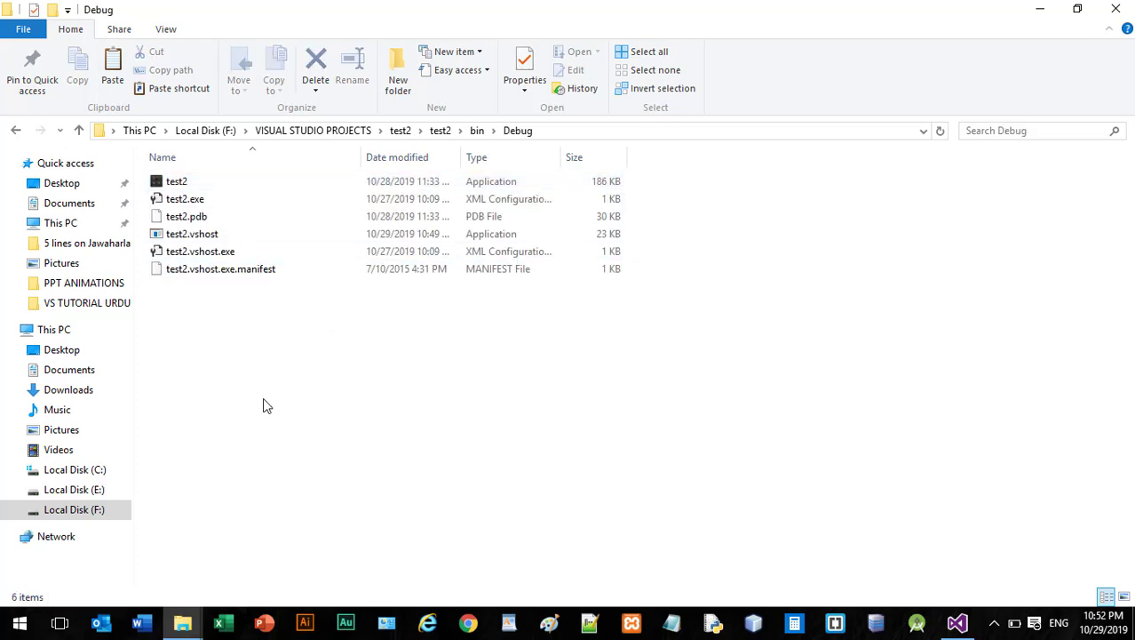
left_click(175, 182)
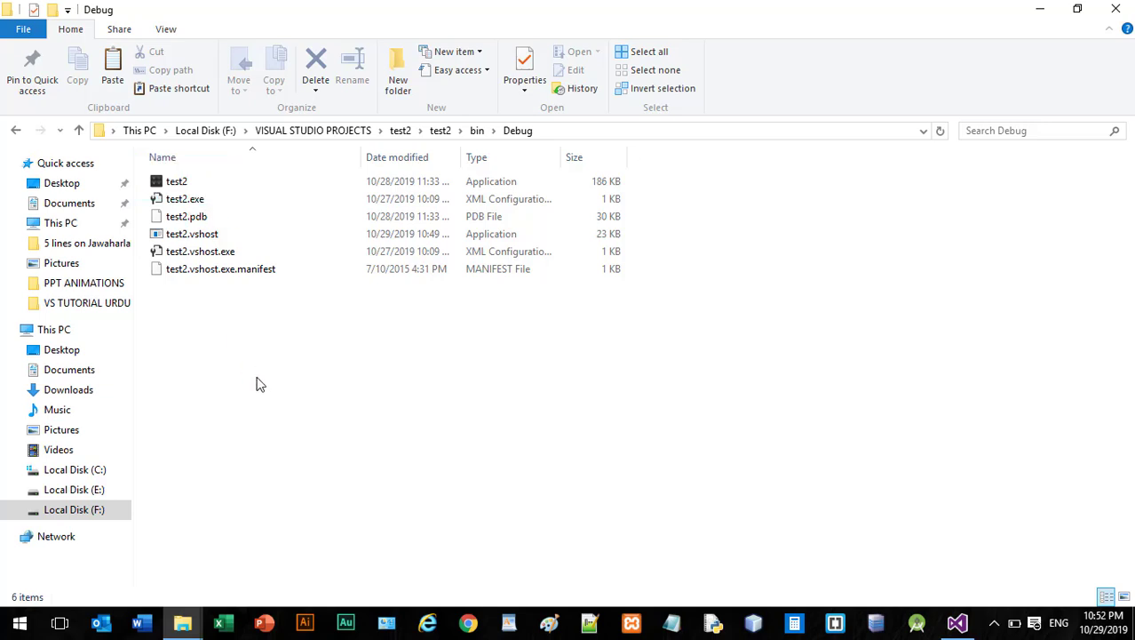
right_click(176, 181)
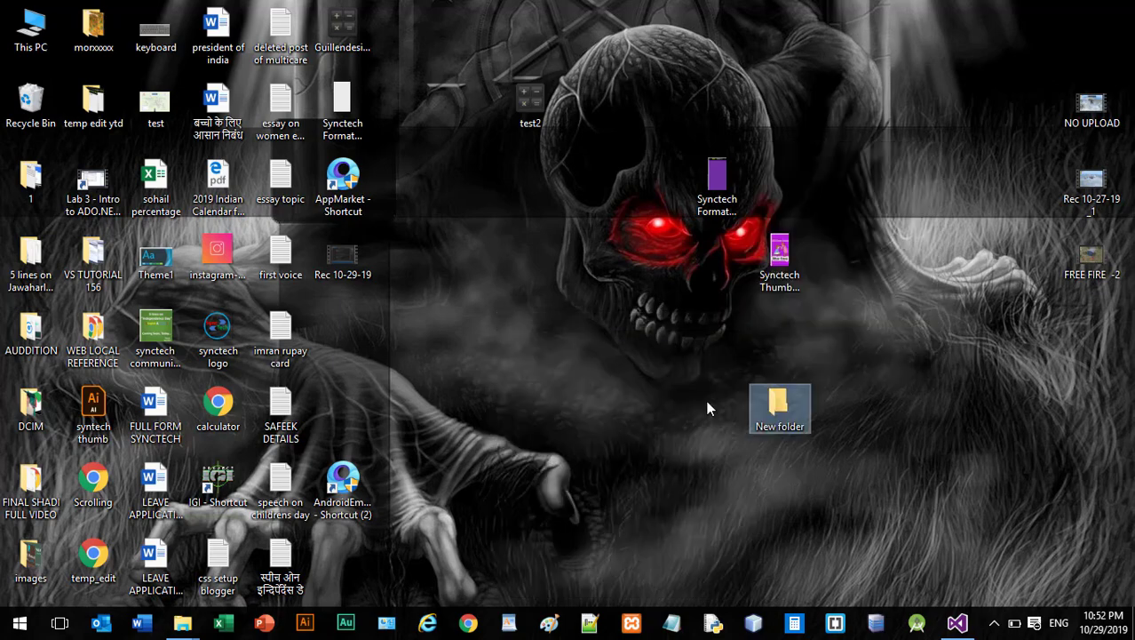
- Paste the test2 application into the new desktop folder
double_click(780, 409)
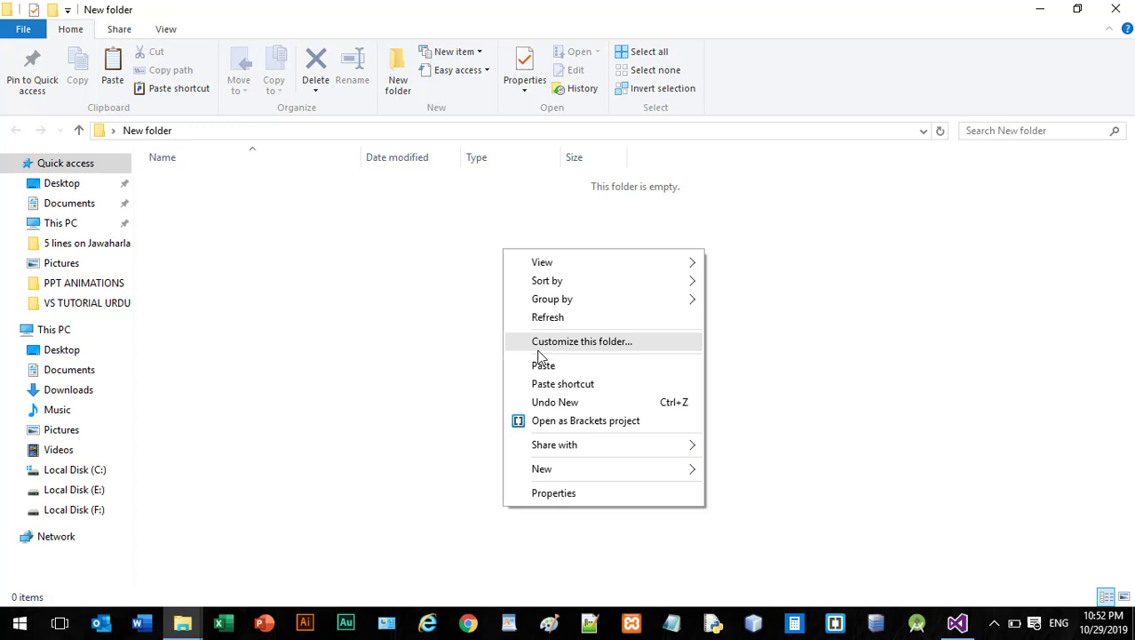
left_click(543, 365)
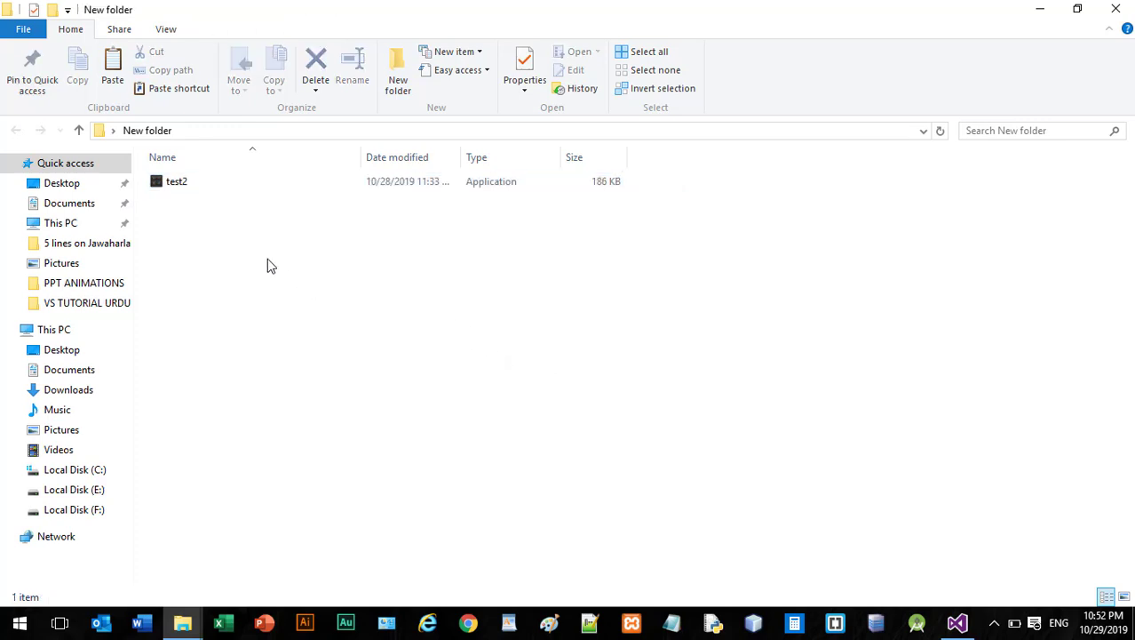
mouse_move(164, 231)
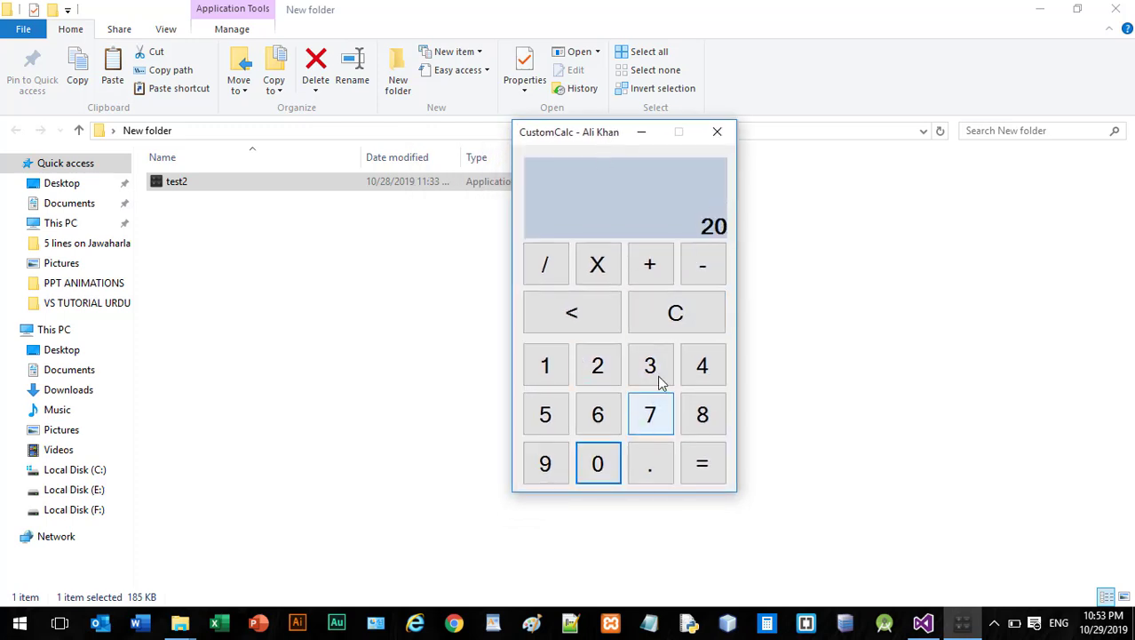
- Close the running test2 calculator and the File Explorer window
left_click(717, 131)
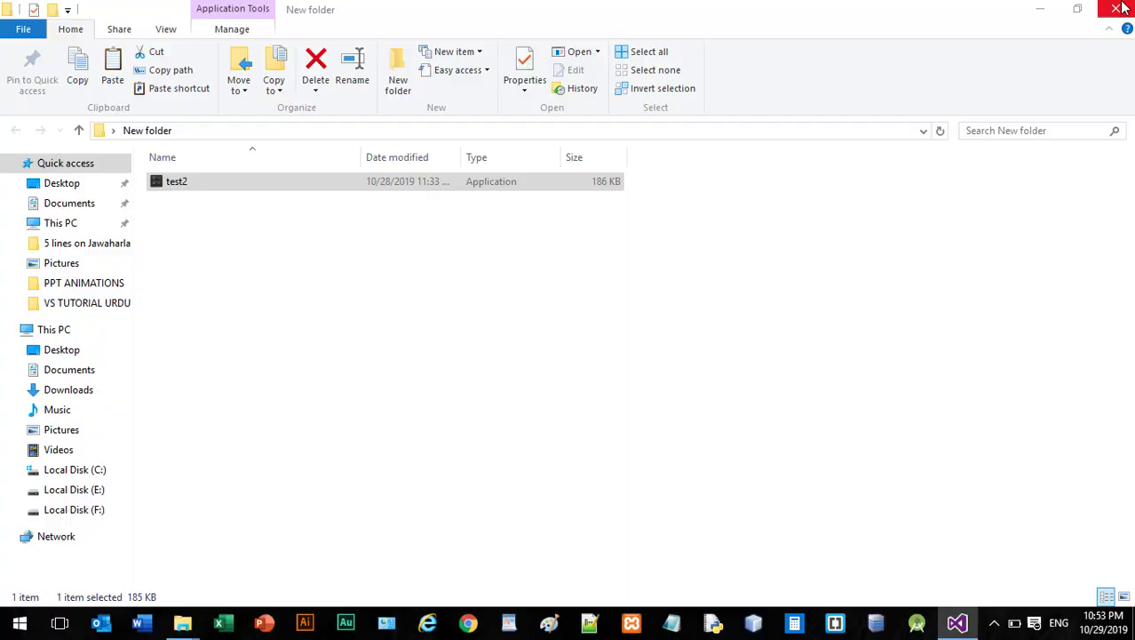
left_click(1119, 9)
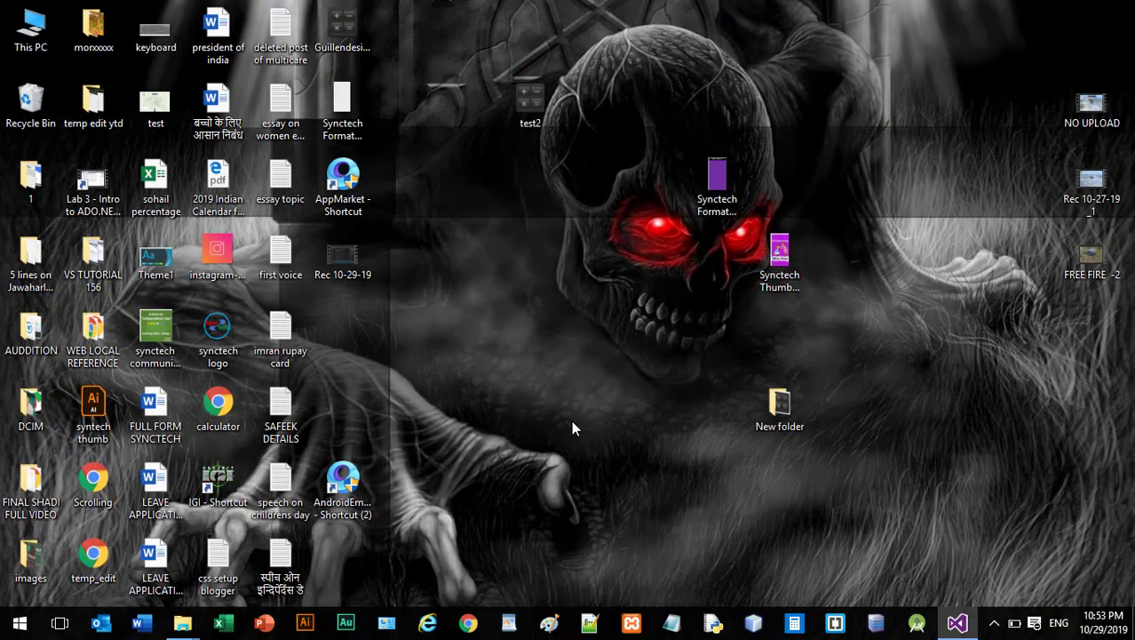